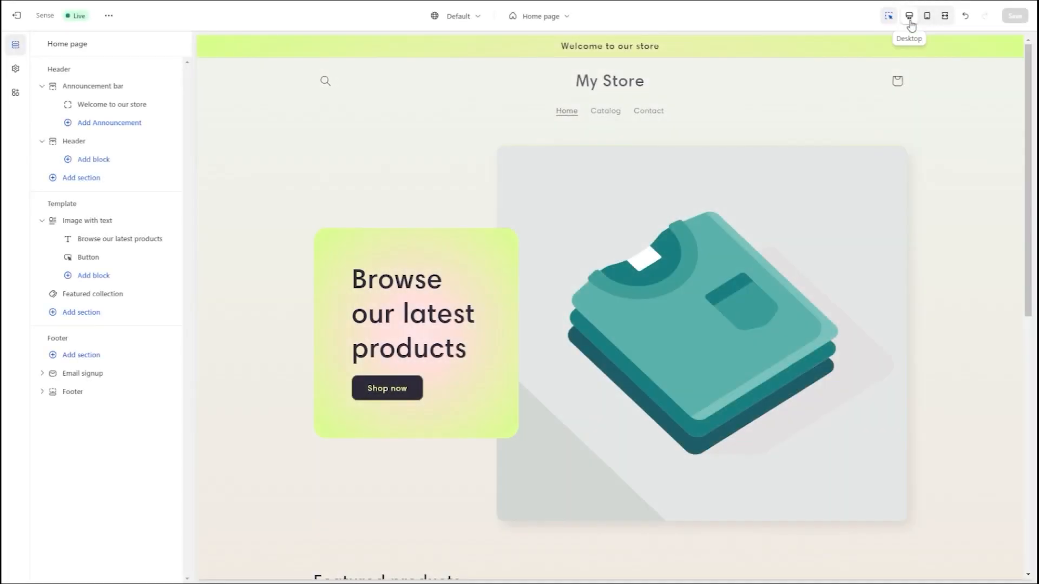
mouse_move(926, 15)
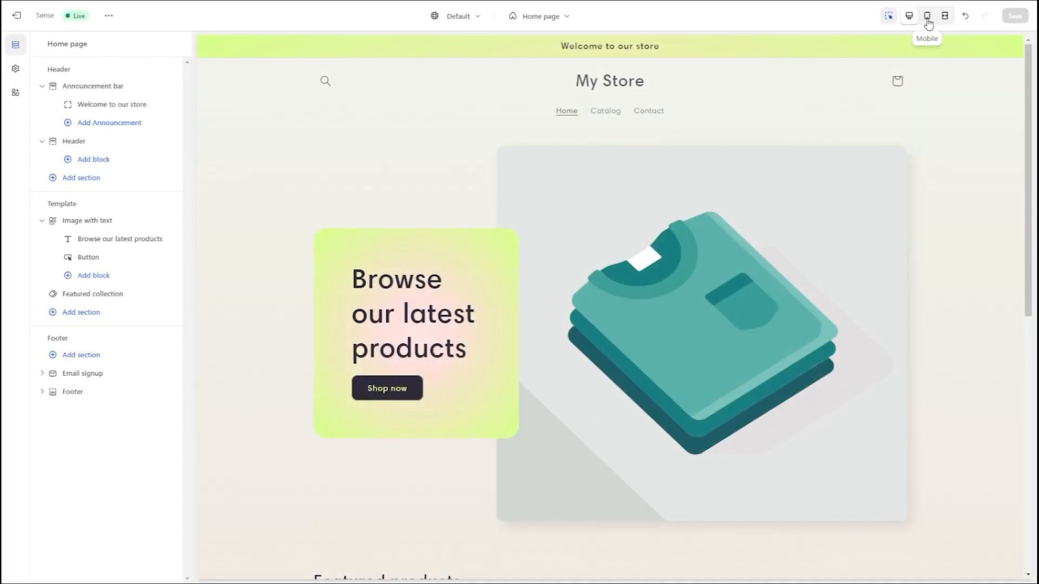
mouse_move(908, 16)
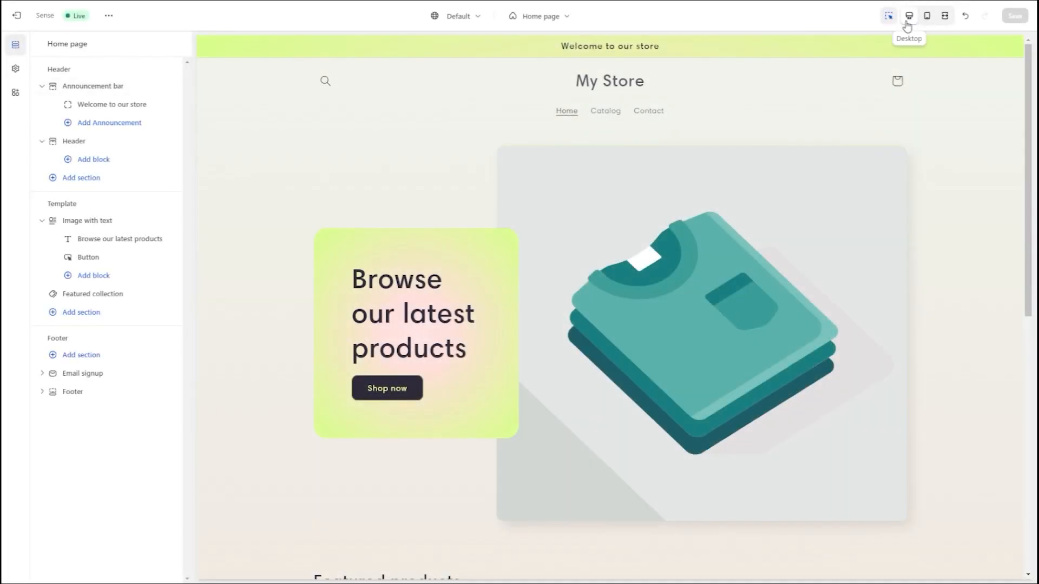
Advance the promo past the 'Whenever you want' scene into the theme.liquid code view via Edit my store
left_click(927, 15)
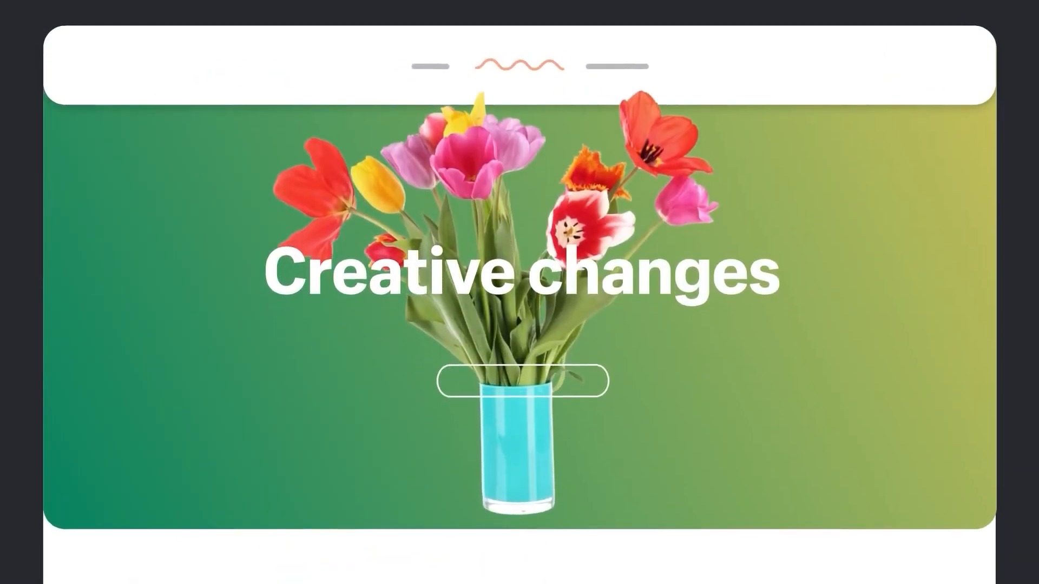
scroll("down", 3)
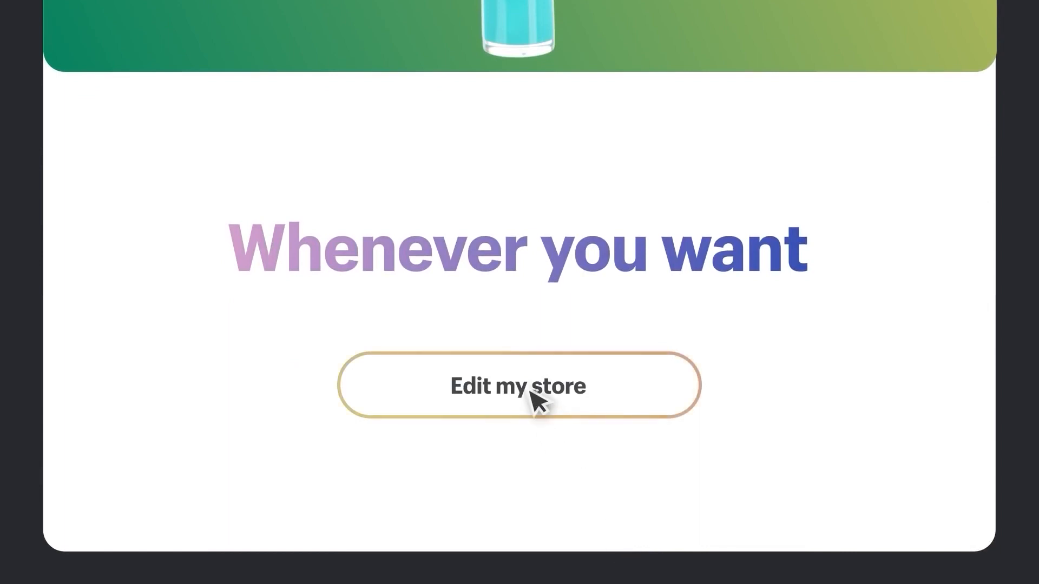
left_click(517, 385)
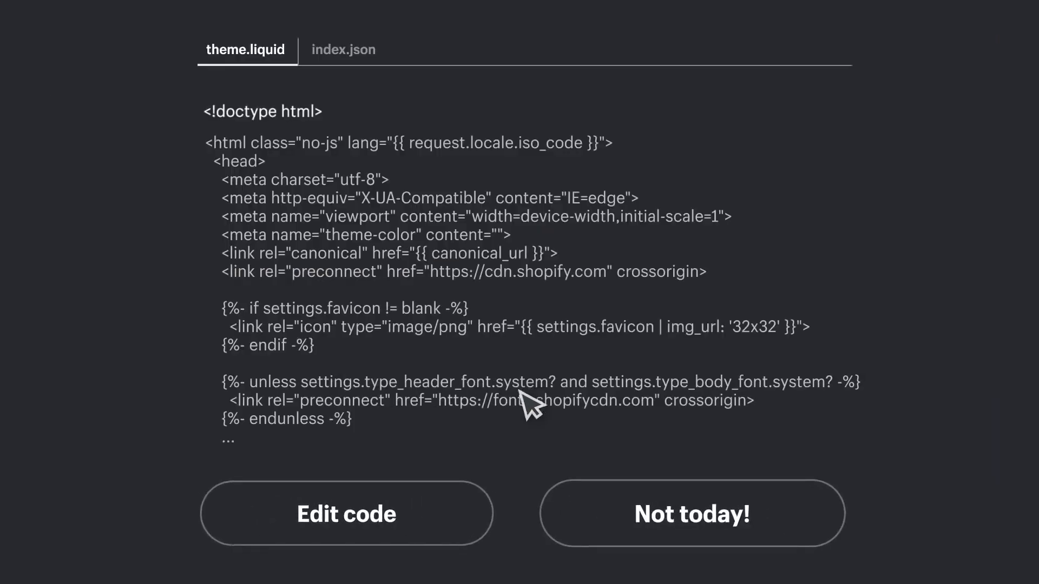
mouse_move(782, 520)
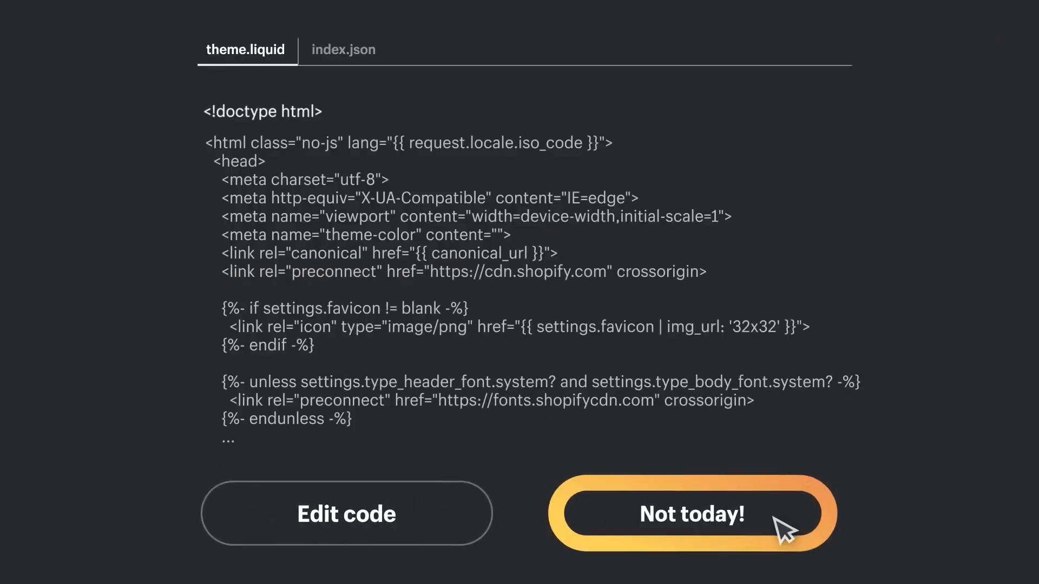